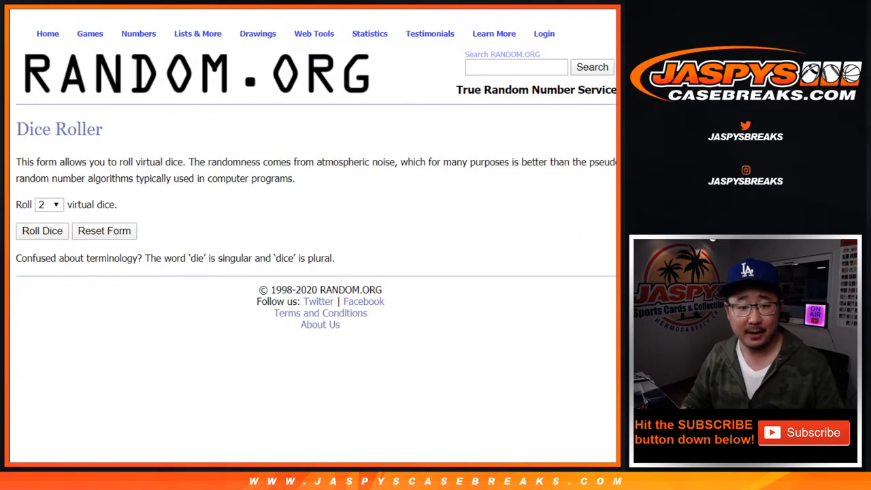
pyautogui.click(41, 231)
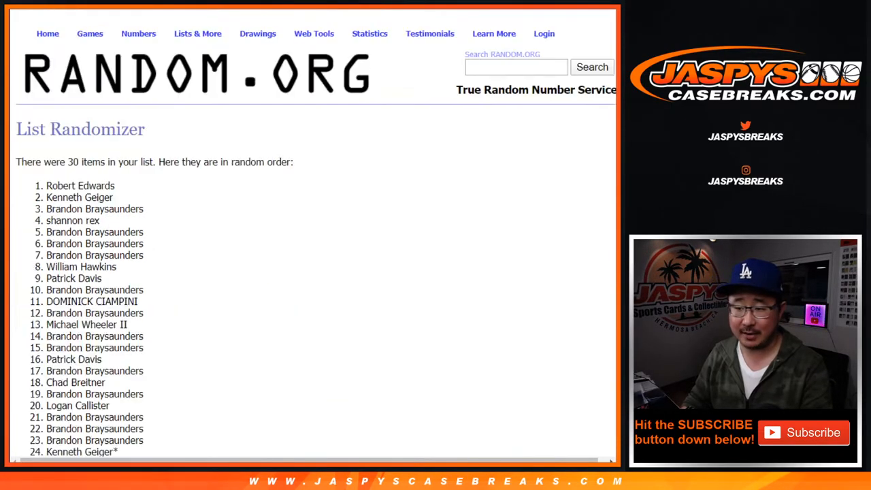
pyautogui.scroll(-3)
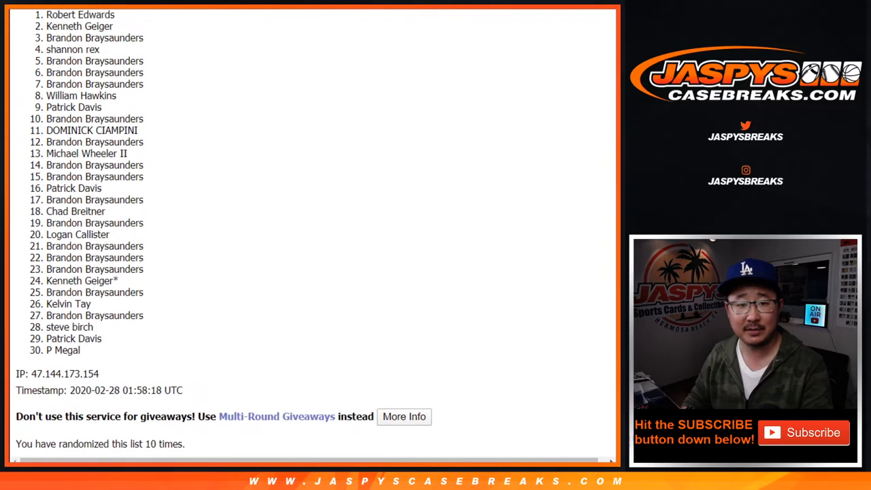
pyautogui.scroll(-3)
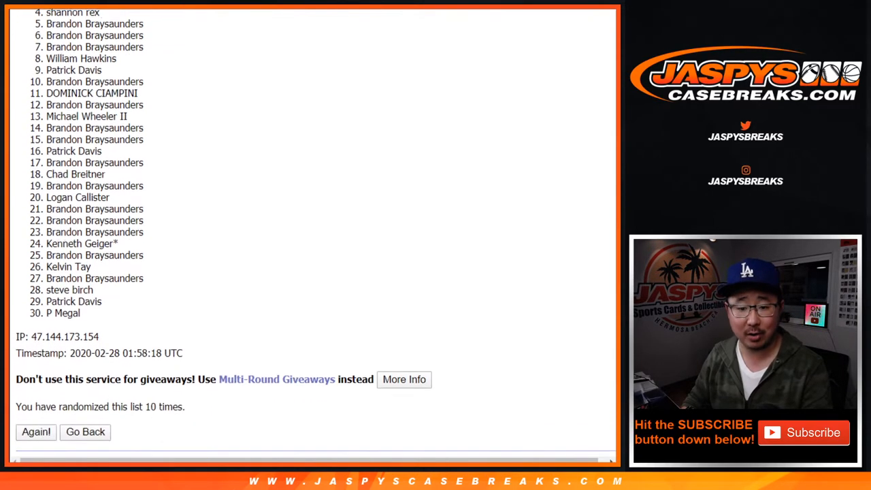
pyautogui.scroll(3)
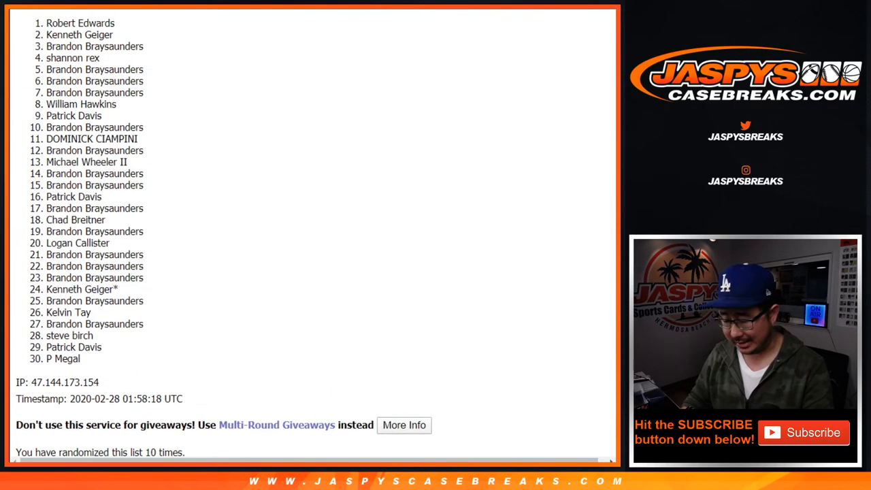
pyautogui.scroll(3)
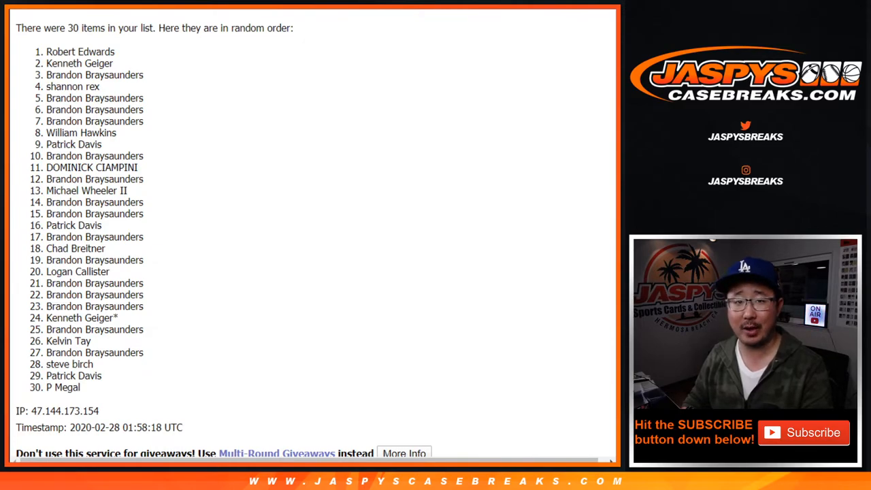